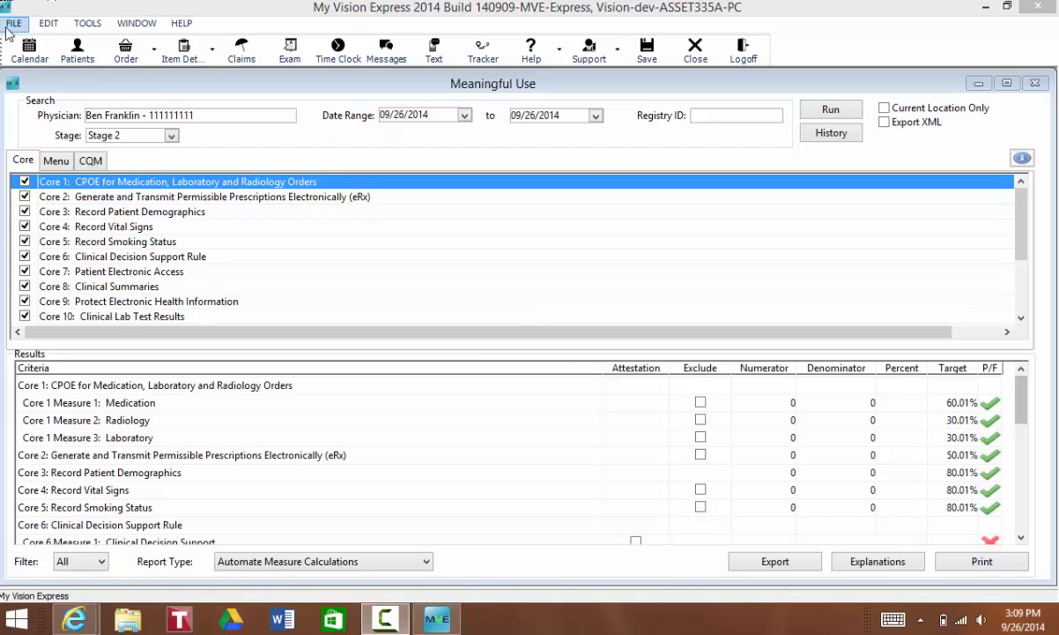
Scroll the Stage 2 Meaningful Use results to the Core 12 Preventive Care measure.
{"action": "left_click", "coordinate": [14, 22]}
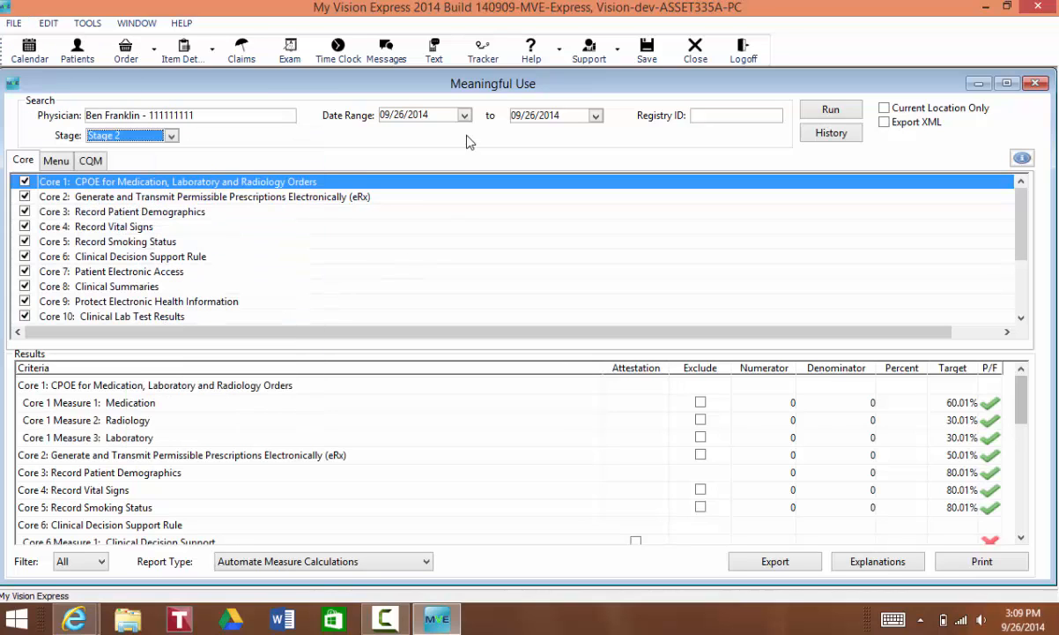
{"action": "mouse_move", "coordinate": [517, 142]}
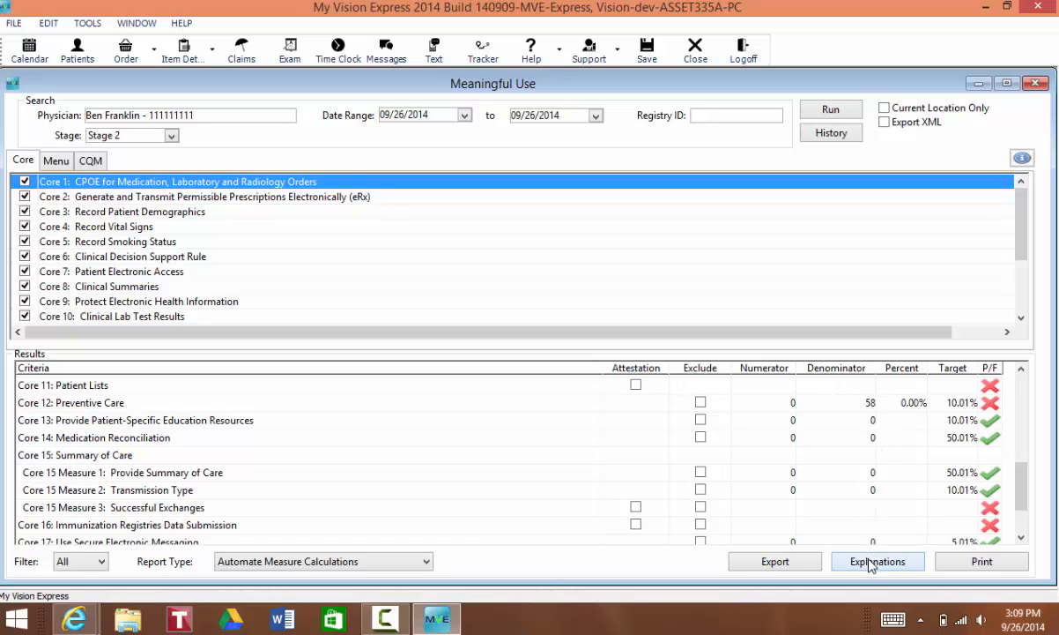
Open Meaningful Use Explanations for Core 12, dismissing the measure 7 calculation error.
{"action": "left_click", "coordinate": [884, 562]}
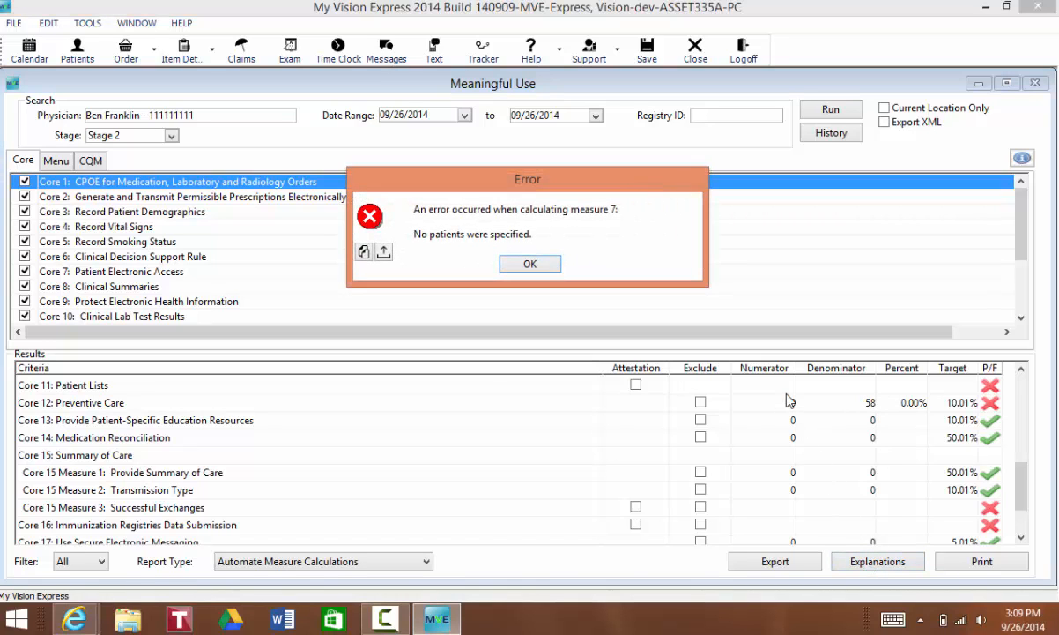
{"action": "left_click", "coordinate": [529, 264]}
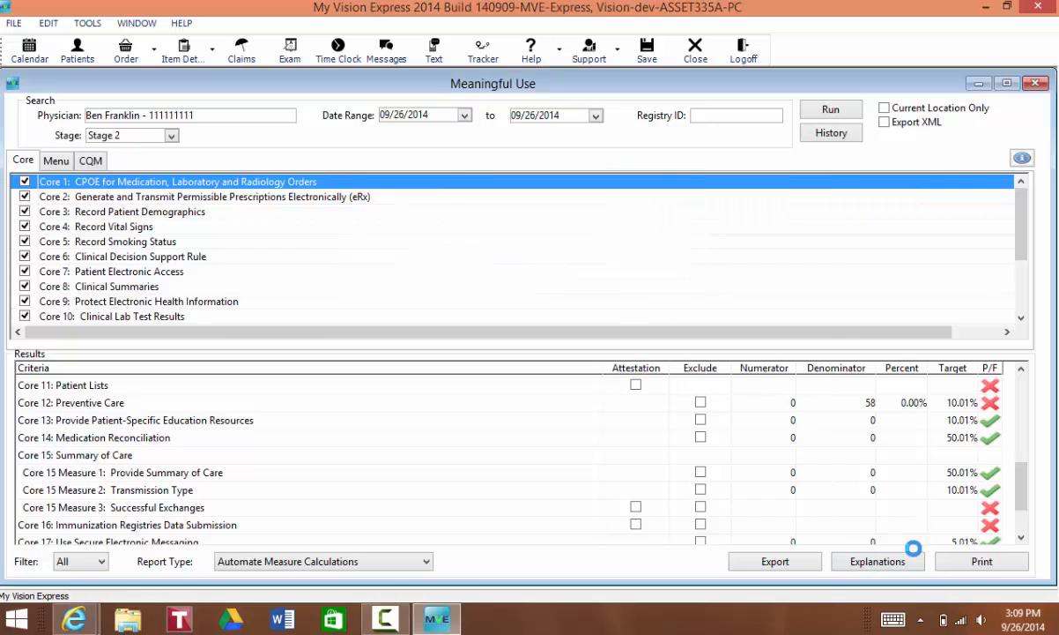
{"action": "left_click", "coordinate": [899, 559]}
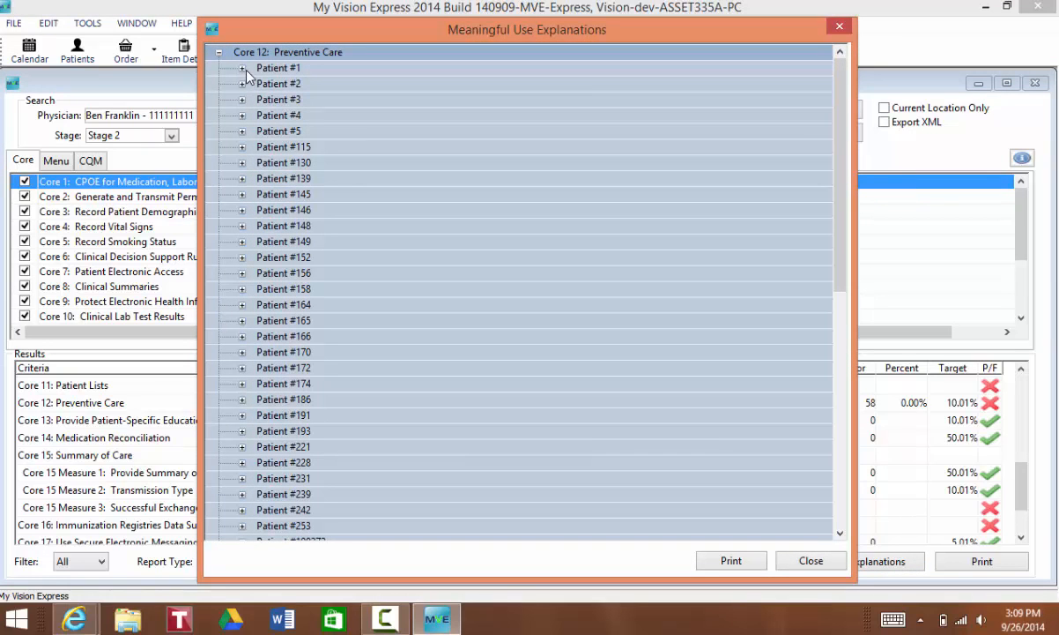
Expand Patient #1's recall-letter explanation, then close the Explanations window.
{"action": "left_click", "coordinate": [243, 68]}
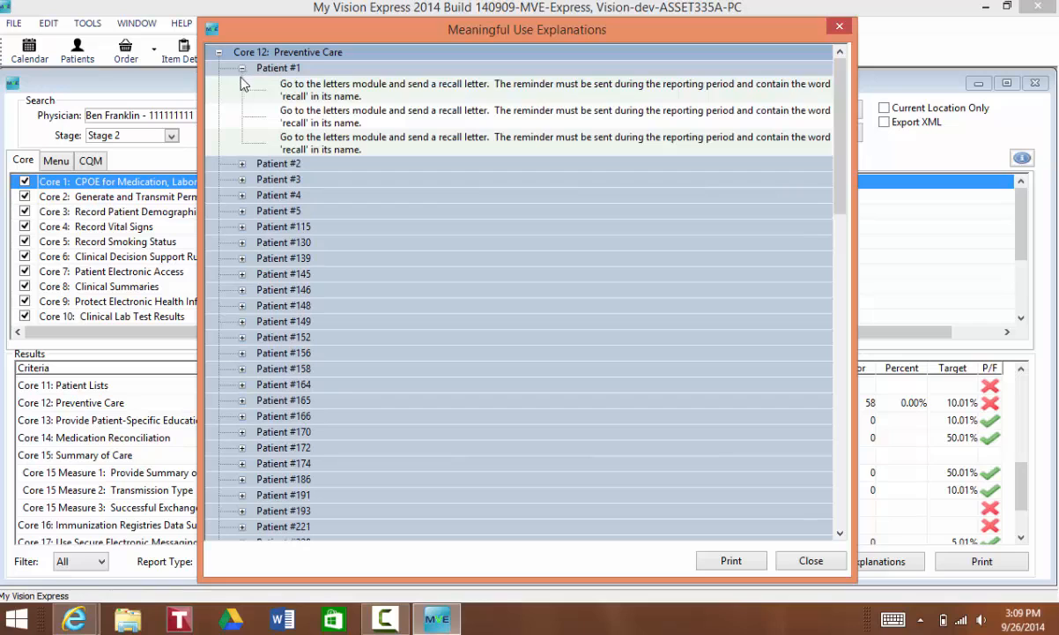
{"action": "mouse_move", "coordinate": [441, 106]}
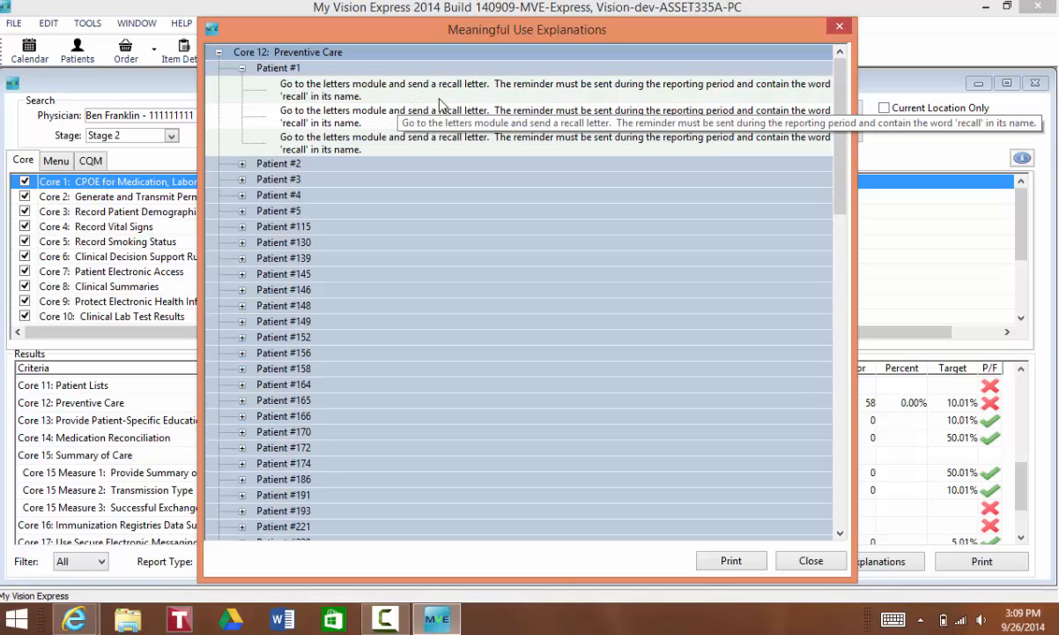
{"action": "mouse_move", "coordinate": [432, 113]}
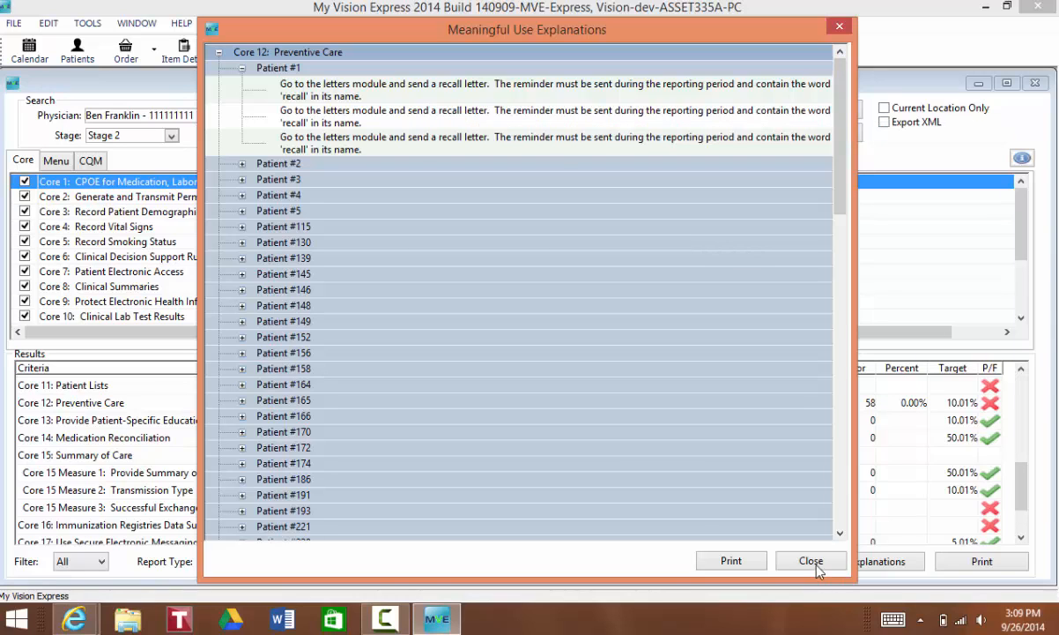
{"action": "mouse_move", "coordinate": [829, 562]}
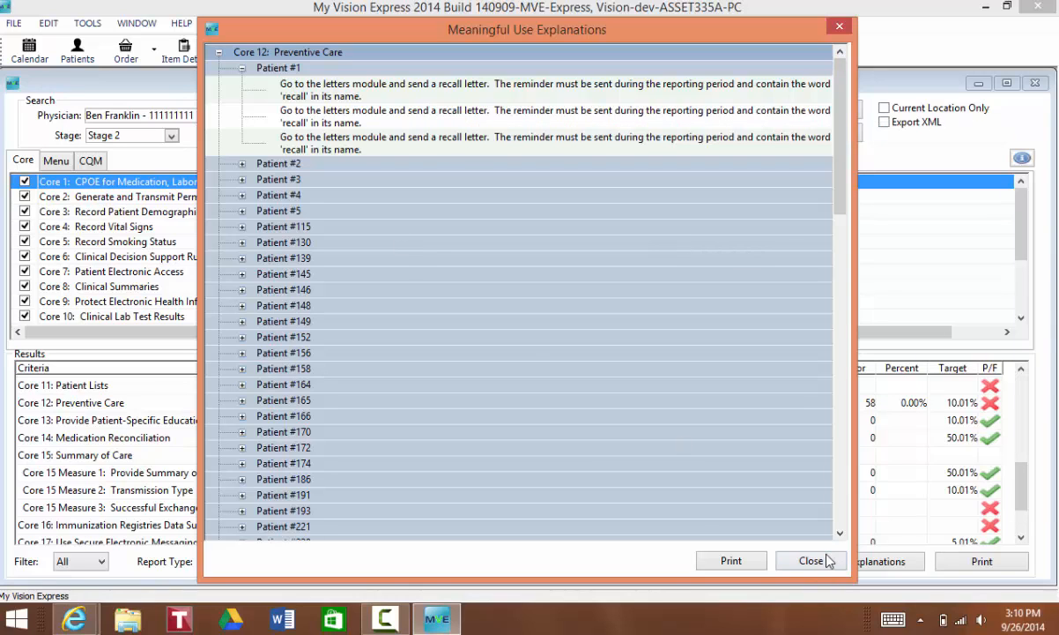
{"action": "left_click", "coordinate": [810, 561]}
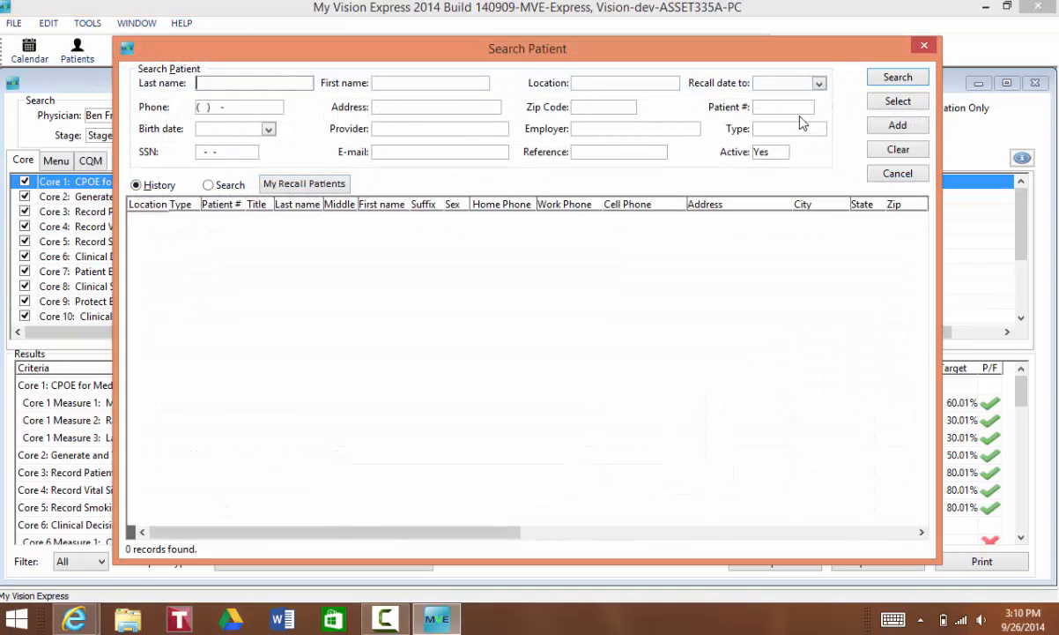
Search for Patient # 1, open the found record, and bring up its Letters window.
{"action": "type", "text": "1"}
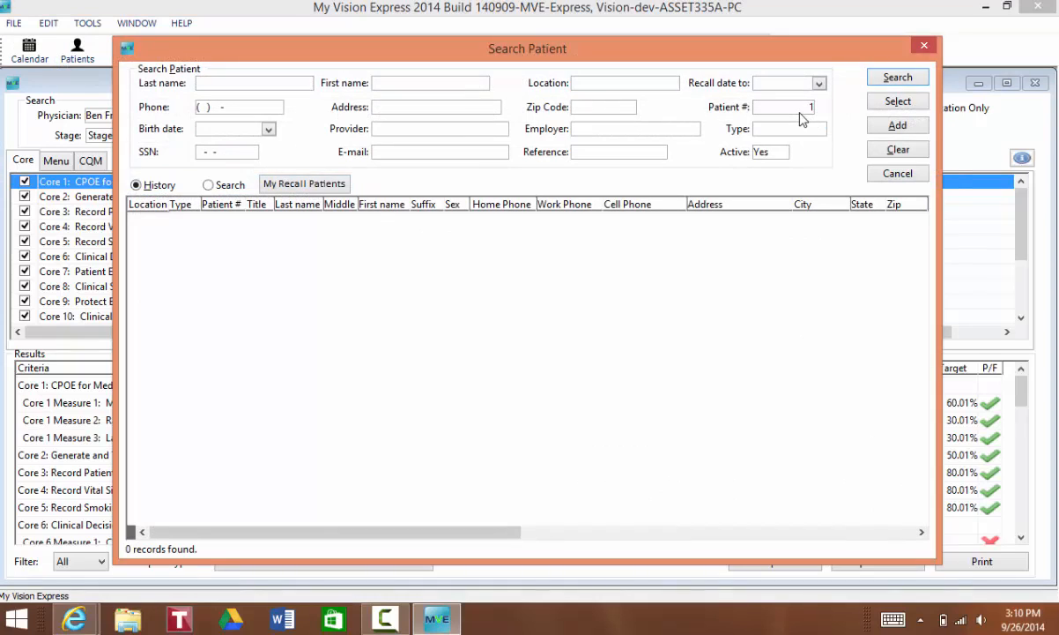
{"action": "left_click", "coordinate": [899, 77]}
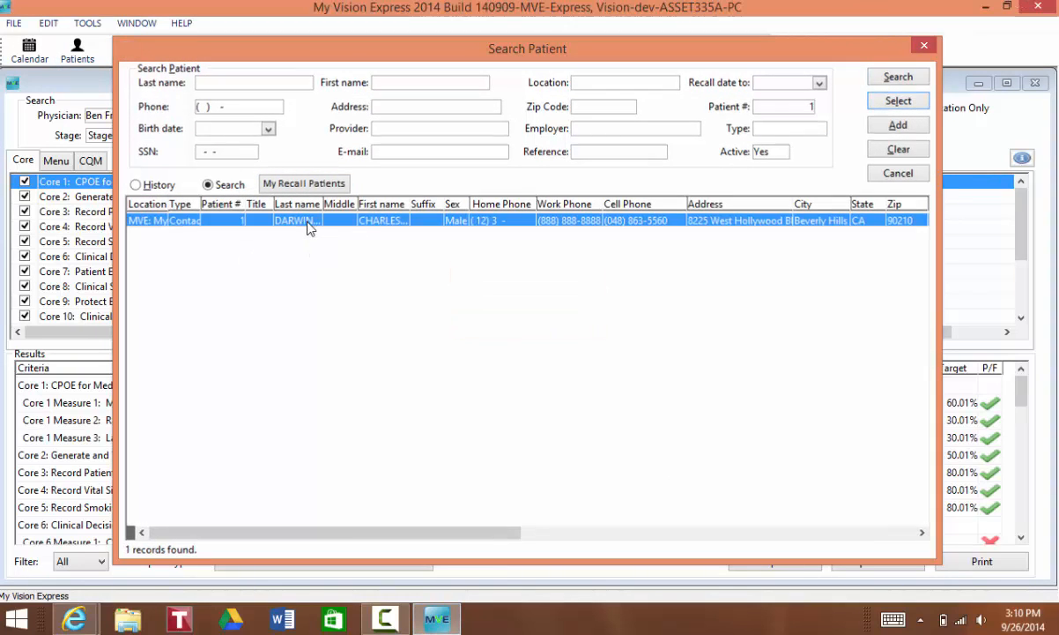
{"action": "left_click", "coordinate": [898, 100]}
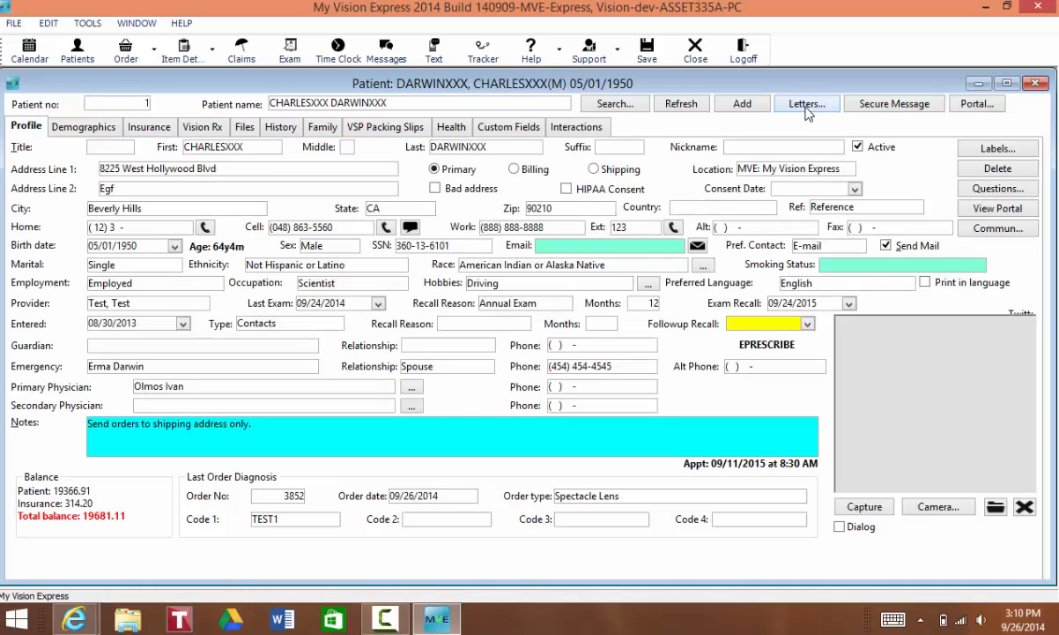
{"action": "left_click", "coordinate": [807, 103]}
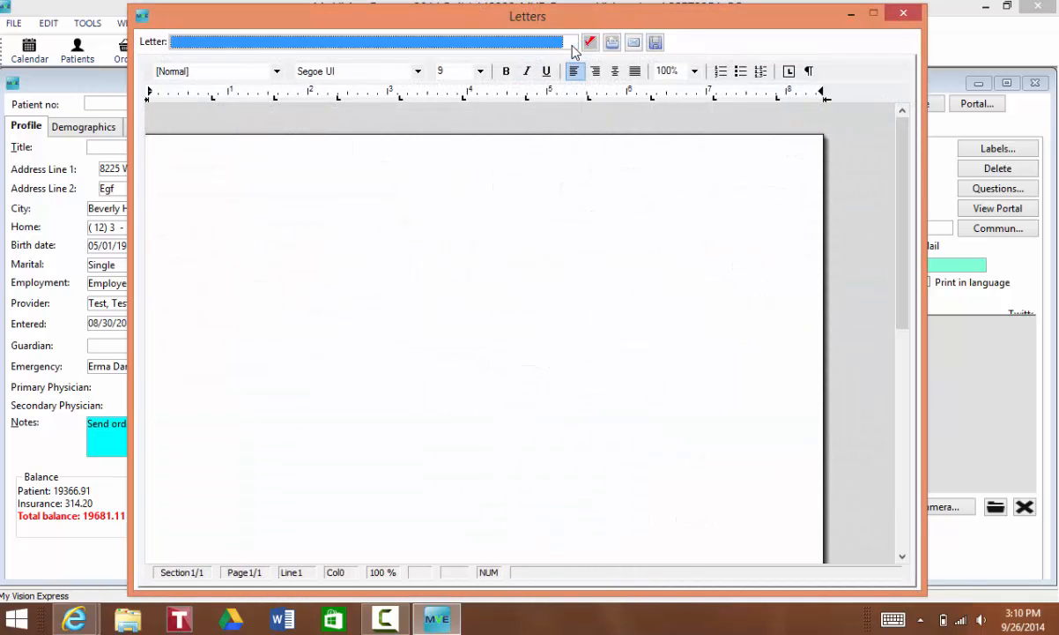
Select the Eye Exam Recall letter and generate it for patient #1.
{"action": "left_click", "coordinate": [570, 41]}
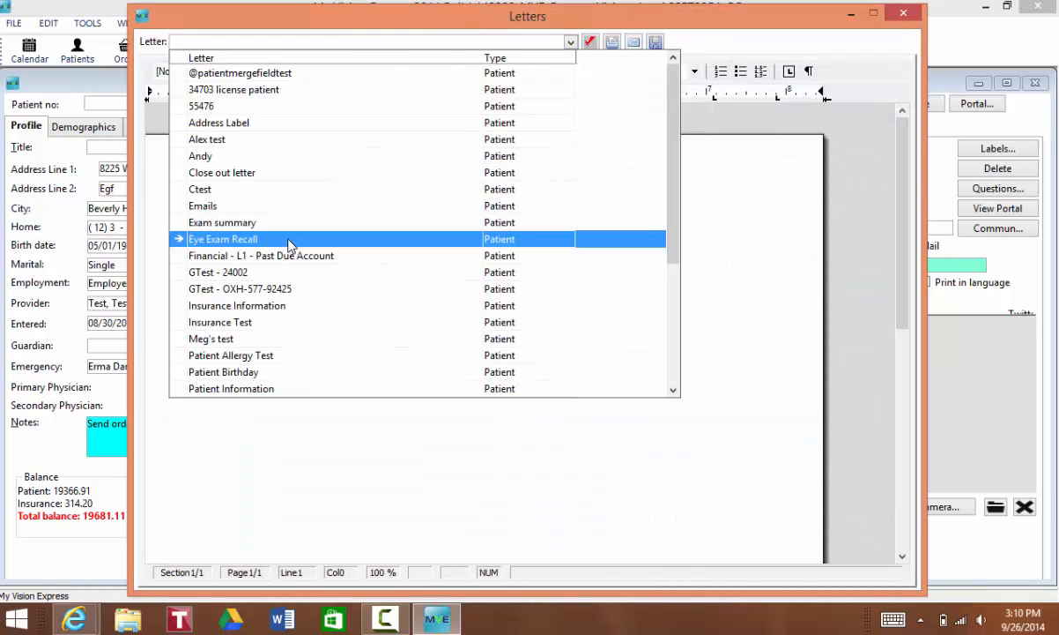
{"action": "left_click", "coordinate": [222, 239]}
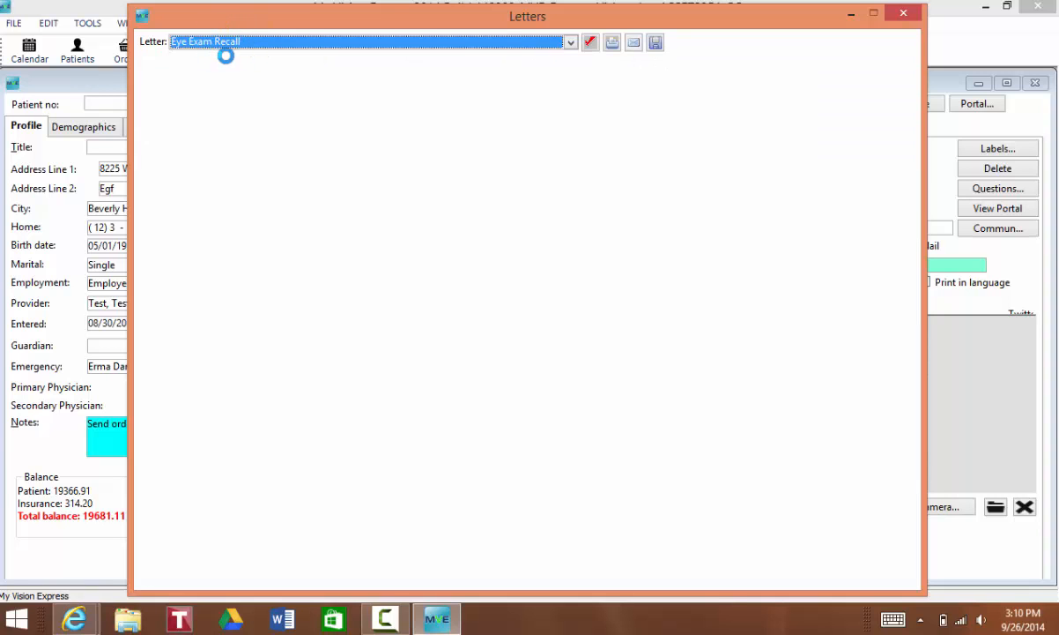
{"action": "left_click", "coordinate": [611, 41]}
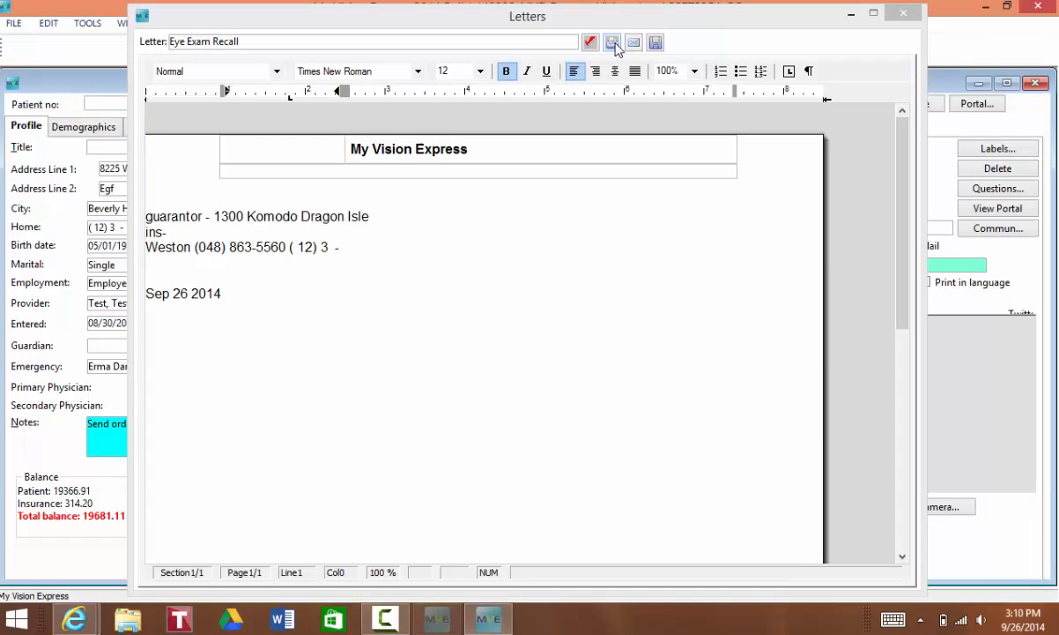